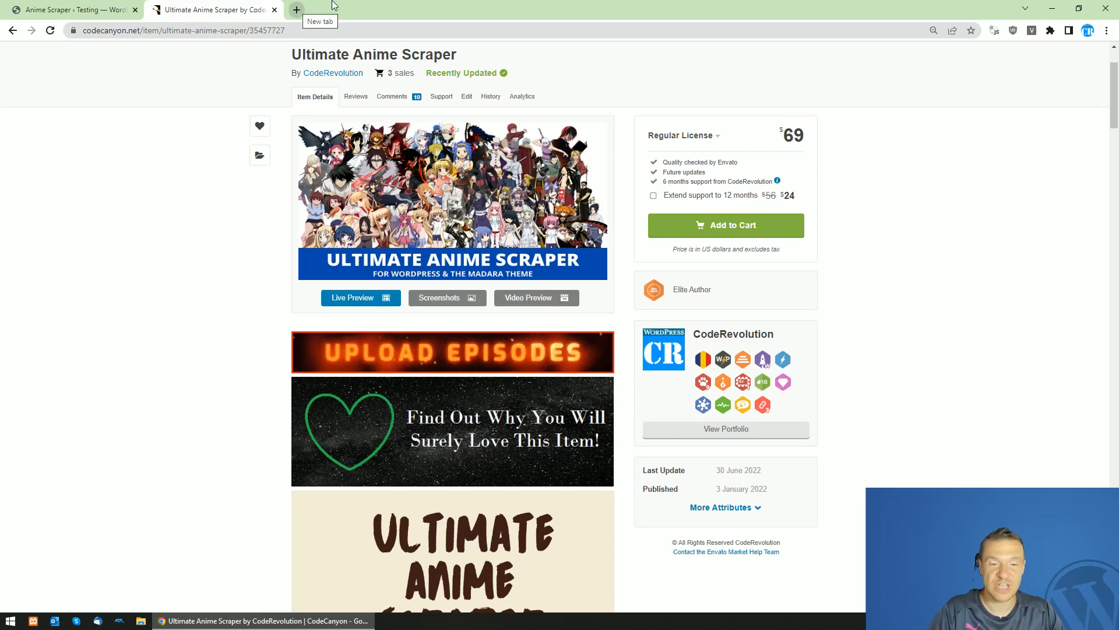
- Browse the CodeCanyon product page and the plugin's main settings before returning to the Anime Scraper rules
scroll("down", 3)
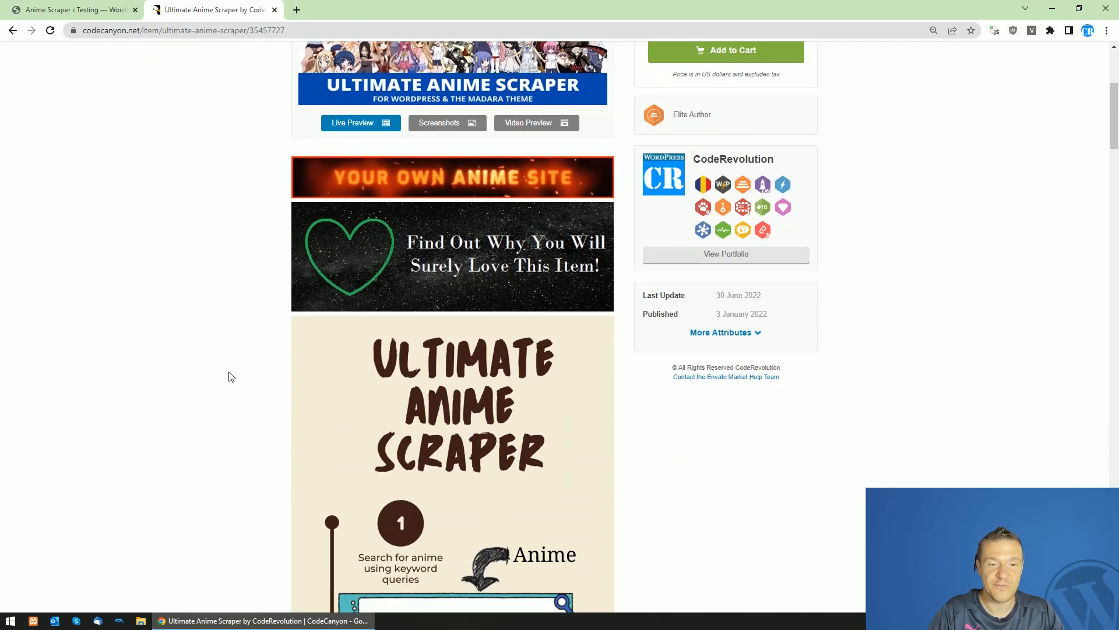
scroll("up", 3)
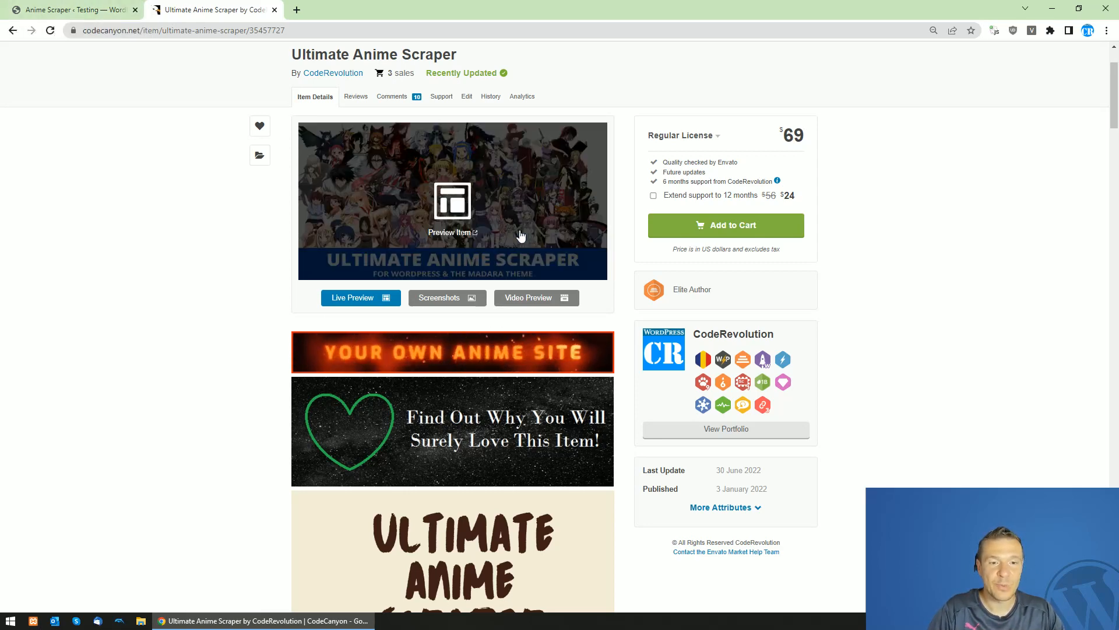
left_click(68, 9)
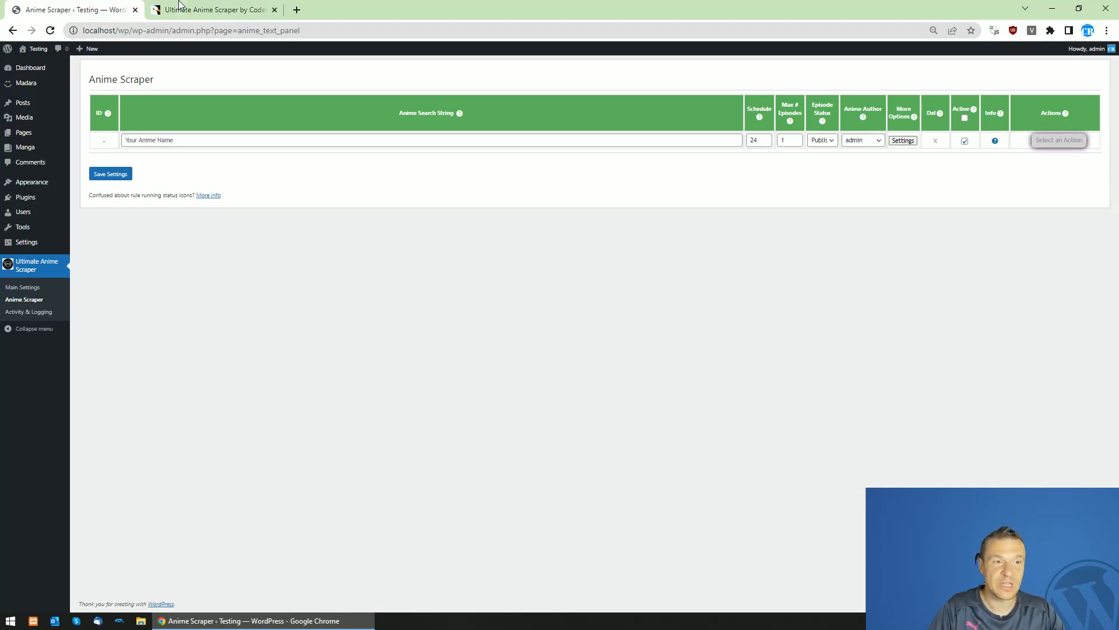
left_click(23, 286)
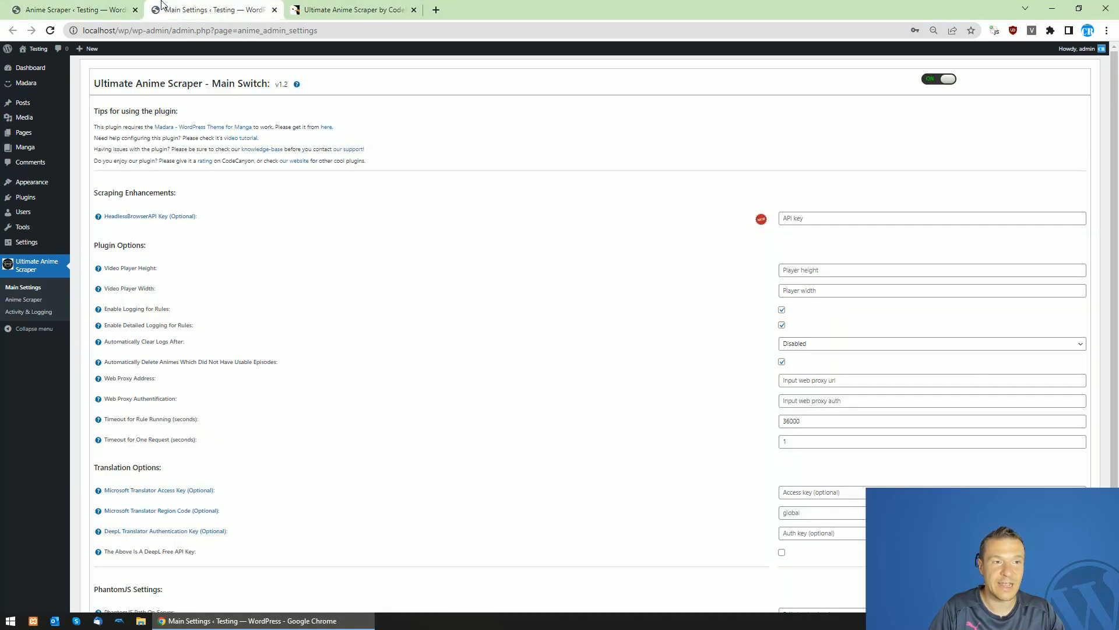
left_click(350, 9)
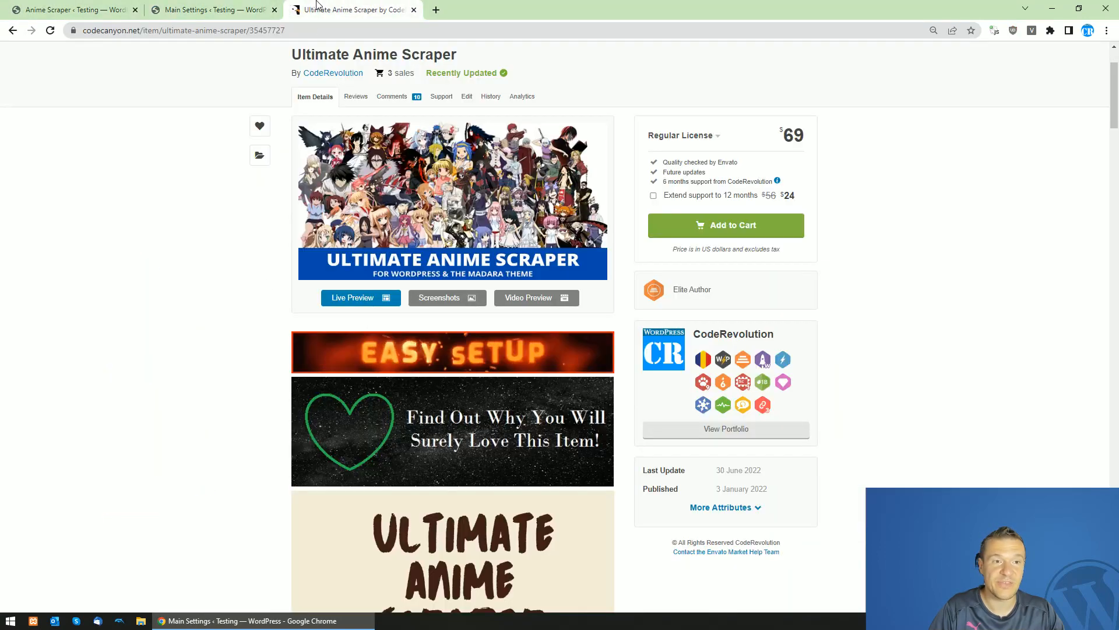
left_click(71, 9)
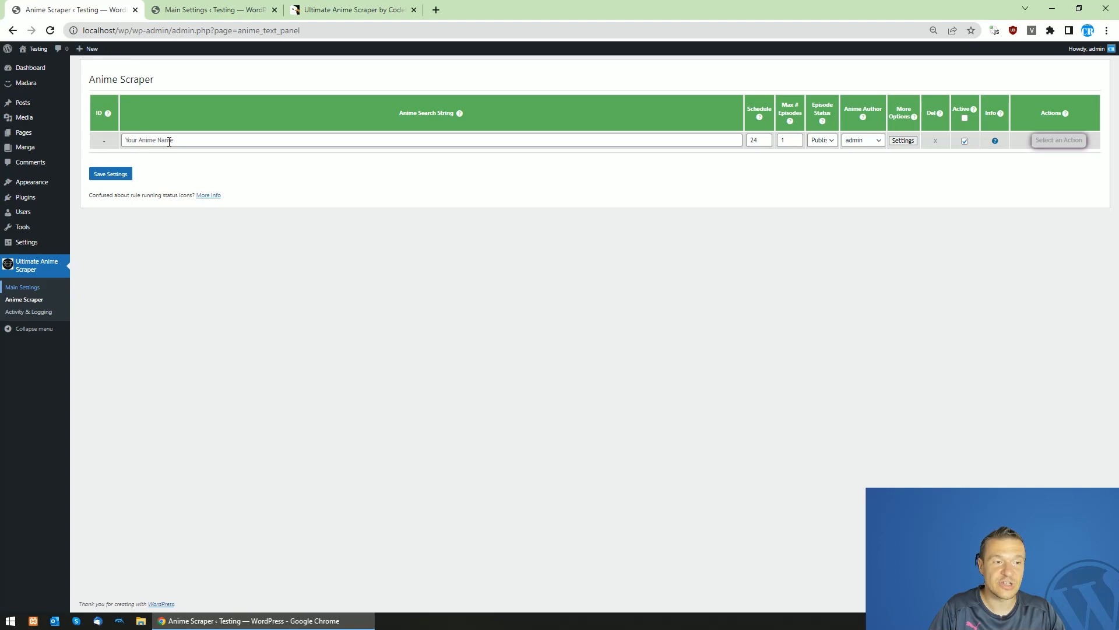
- Save a new scraping rule with Anime Search String 'naruto' and review its advanced settings
type("naruto")
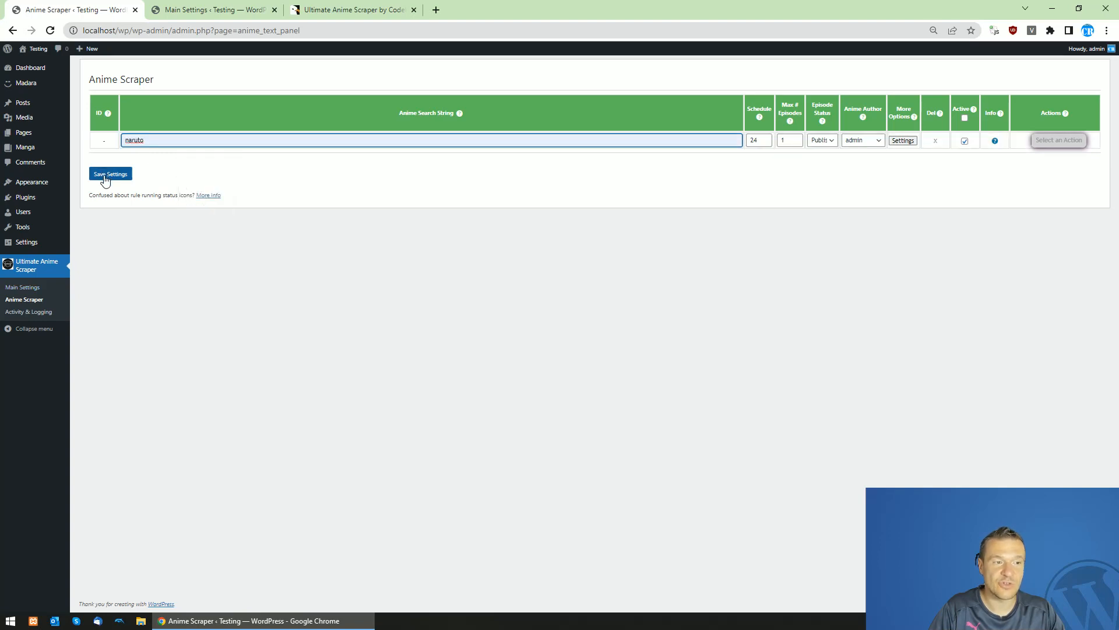
left_click(110, 173)
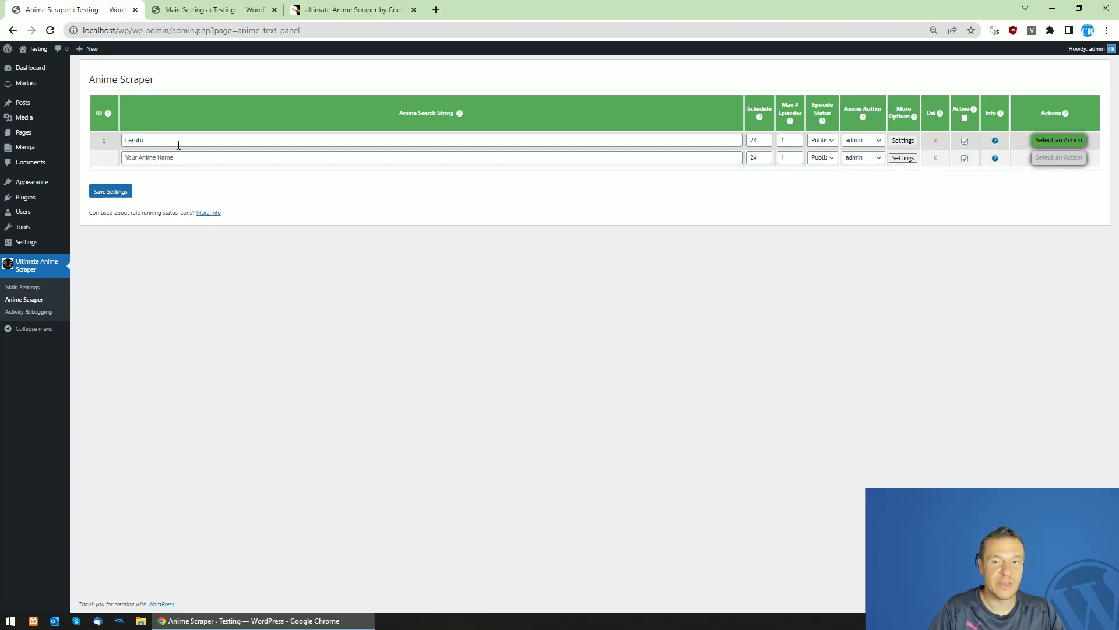
left_click(902, 140)
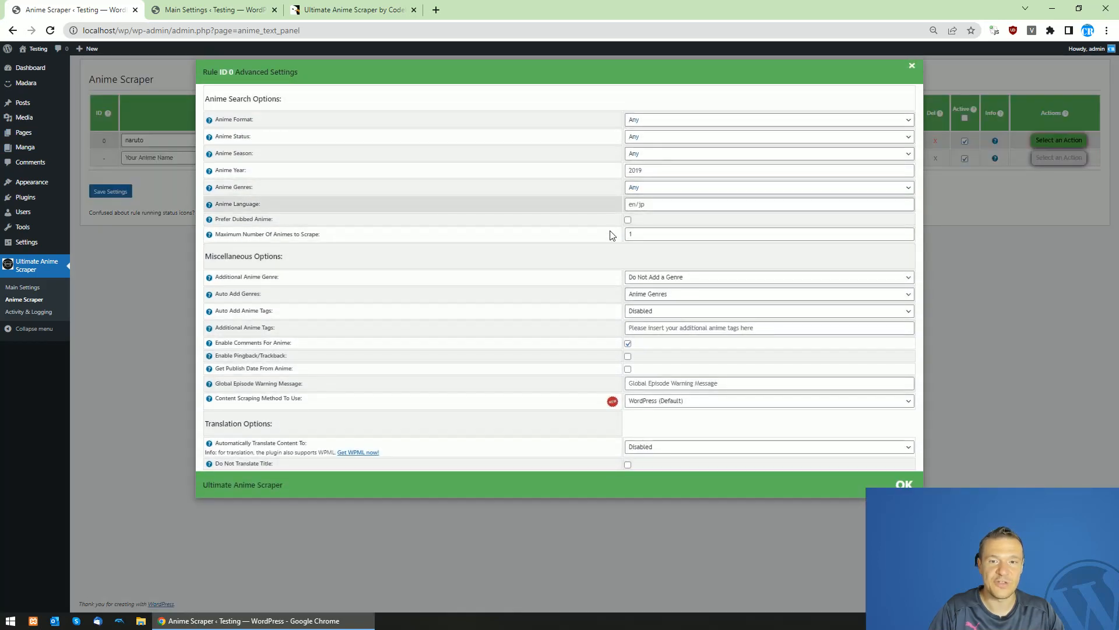
left_click(912, 66)
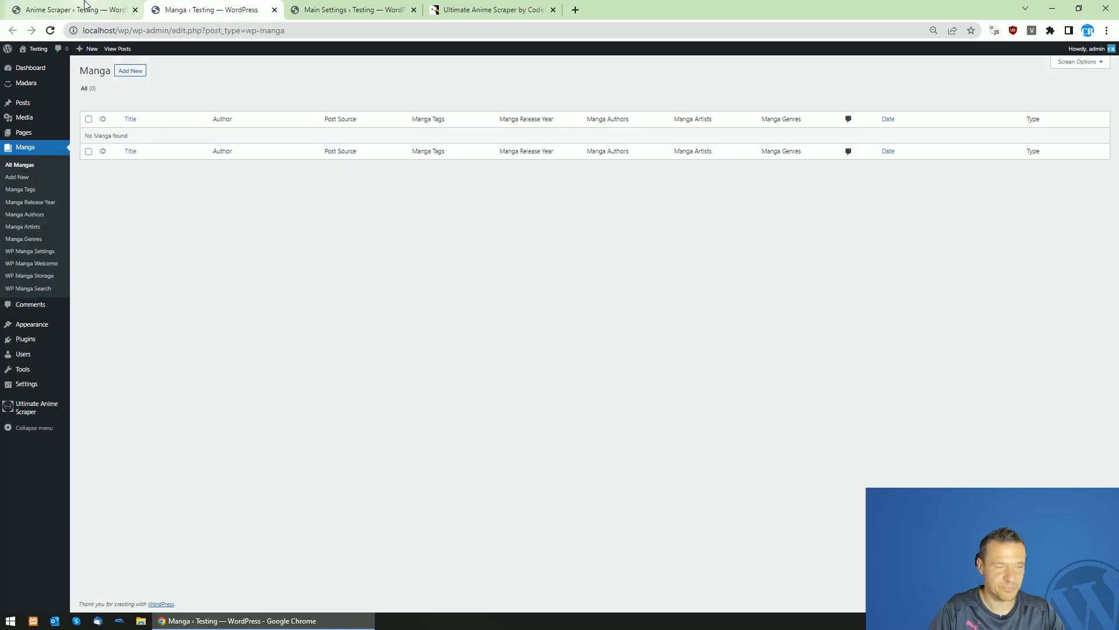
- Run the naruto rule now, wait for success, then check the Manga list for imports
left_click(71, 9)
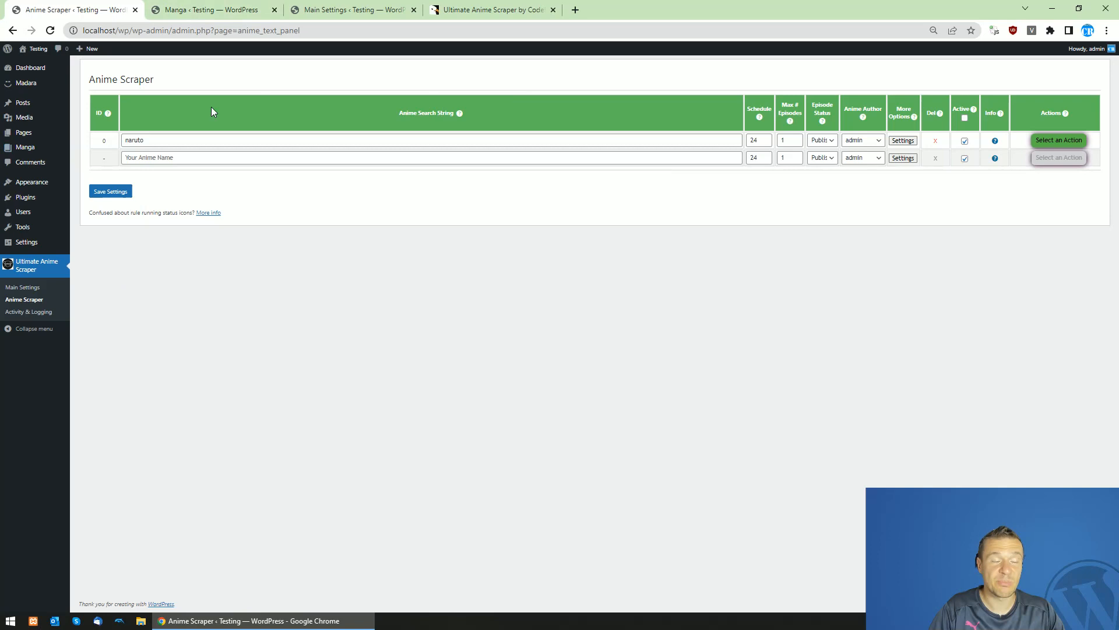
mouse_move(26, 83)
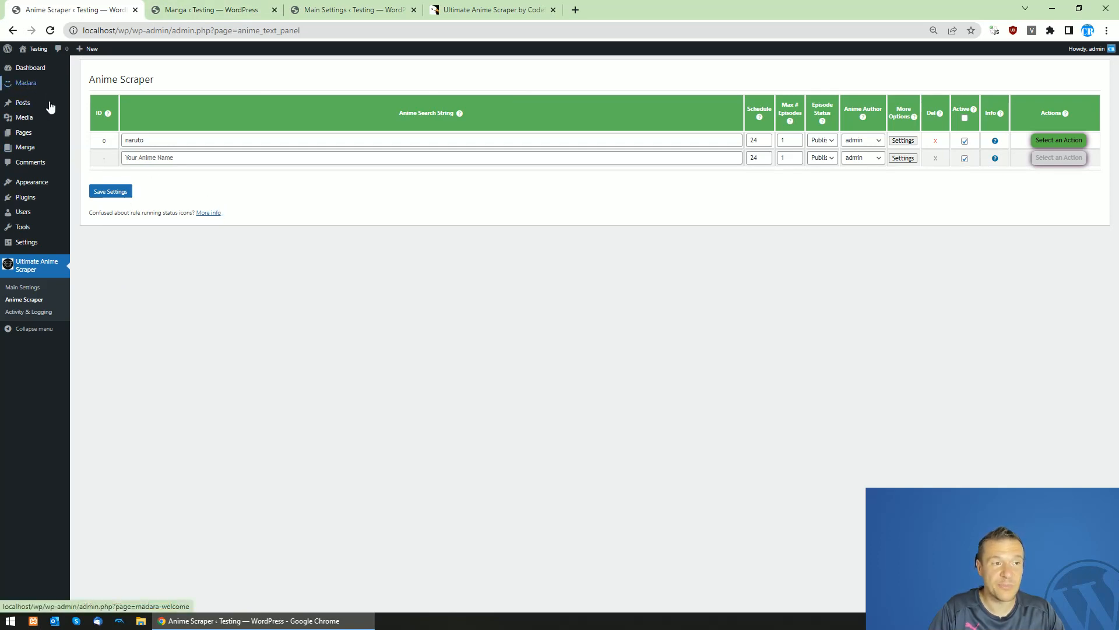
mouse_move(25, 147)
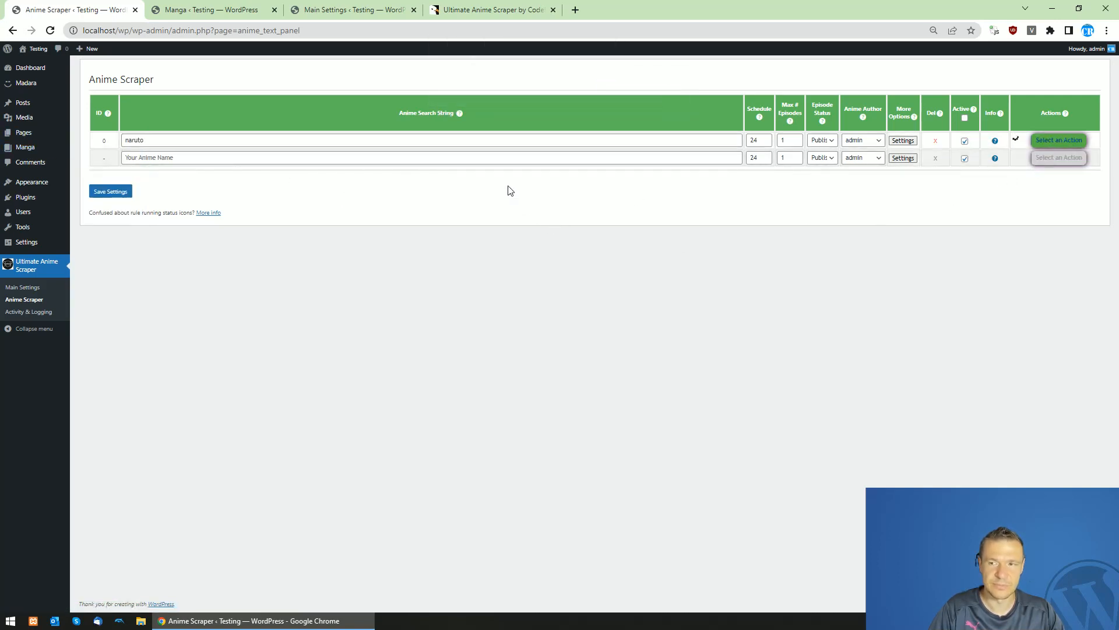
mouse_move(503, 96)
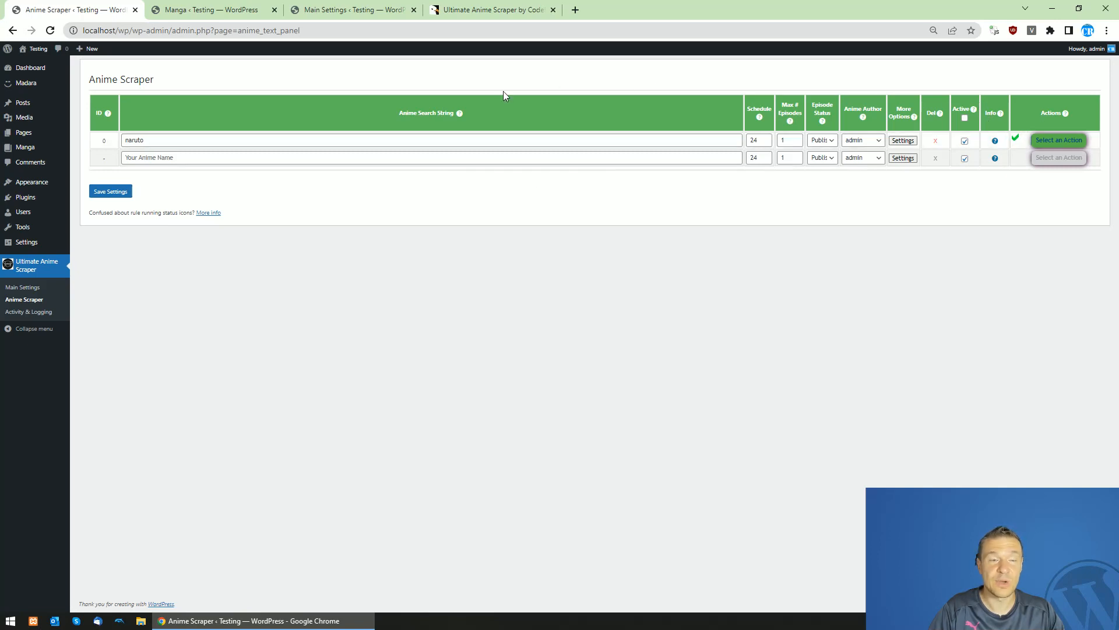
left_click(211, 10)
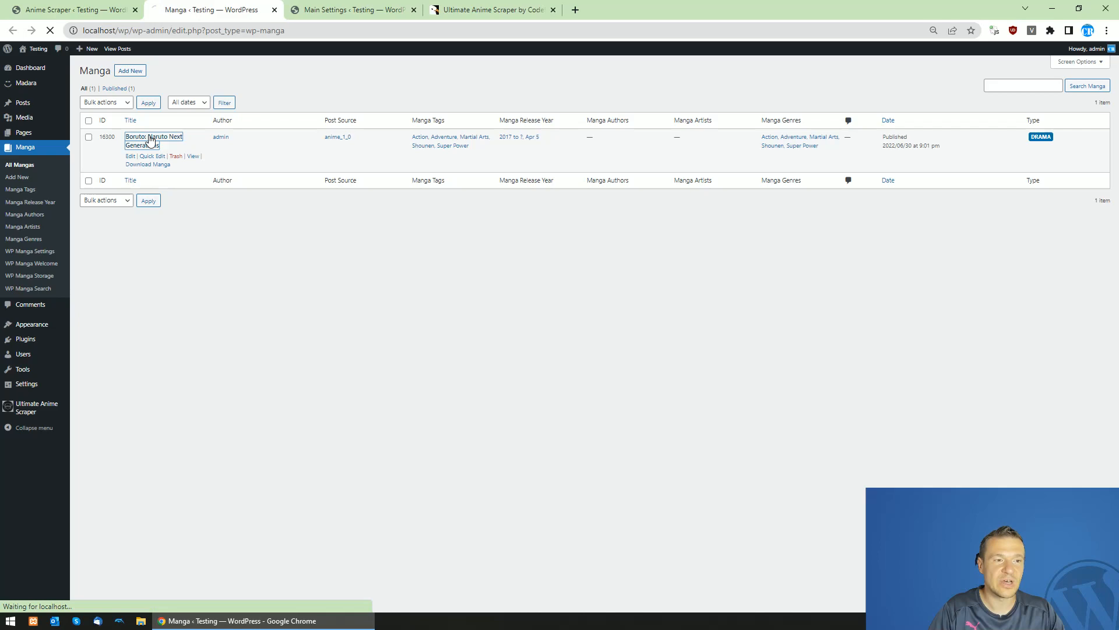
- View the imported 'Boruto: Naruto Next Generations' post on the site
left_click(154, 136)
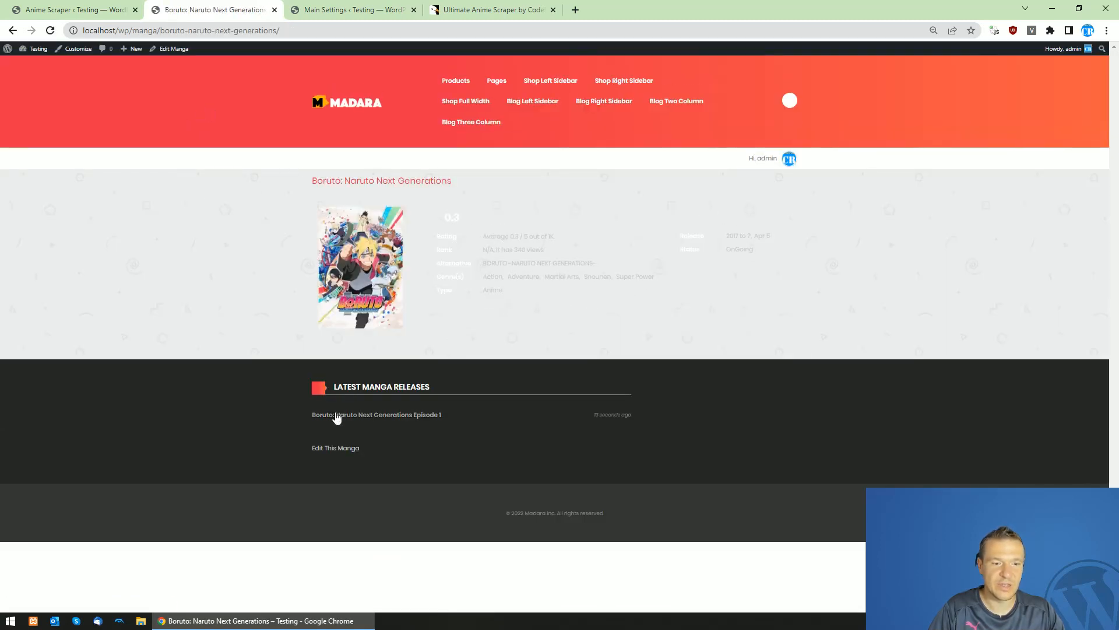
- Play and pause the Boruto Episode 1 video, then return to the CodeCanyon product page
left_click(377, 414)
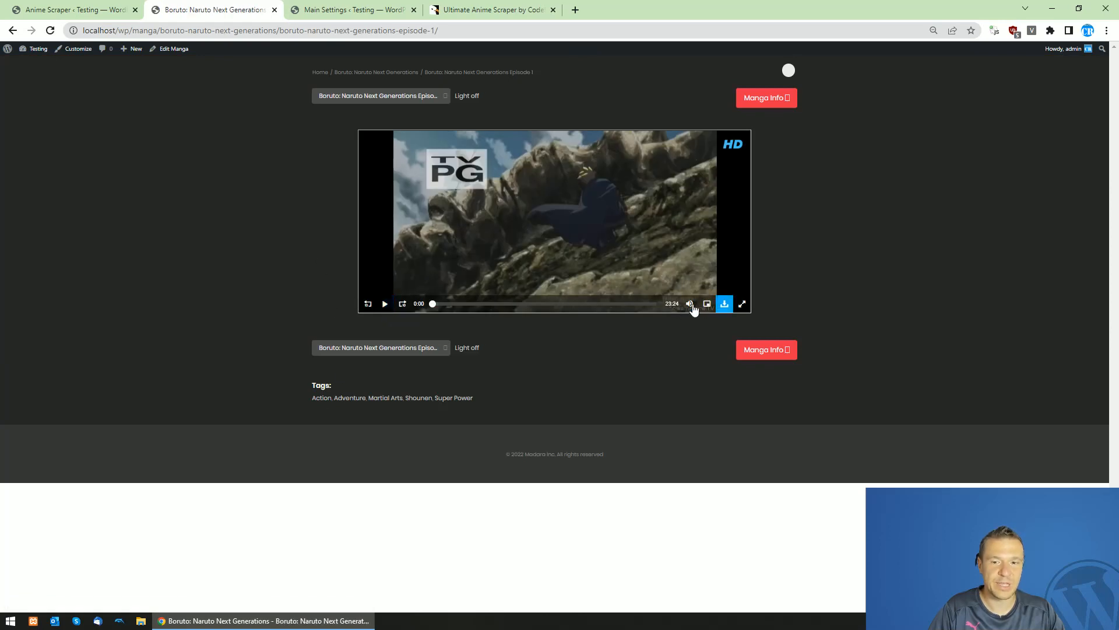
left_click(384, 303)
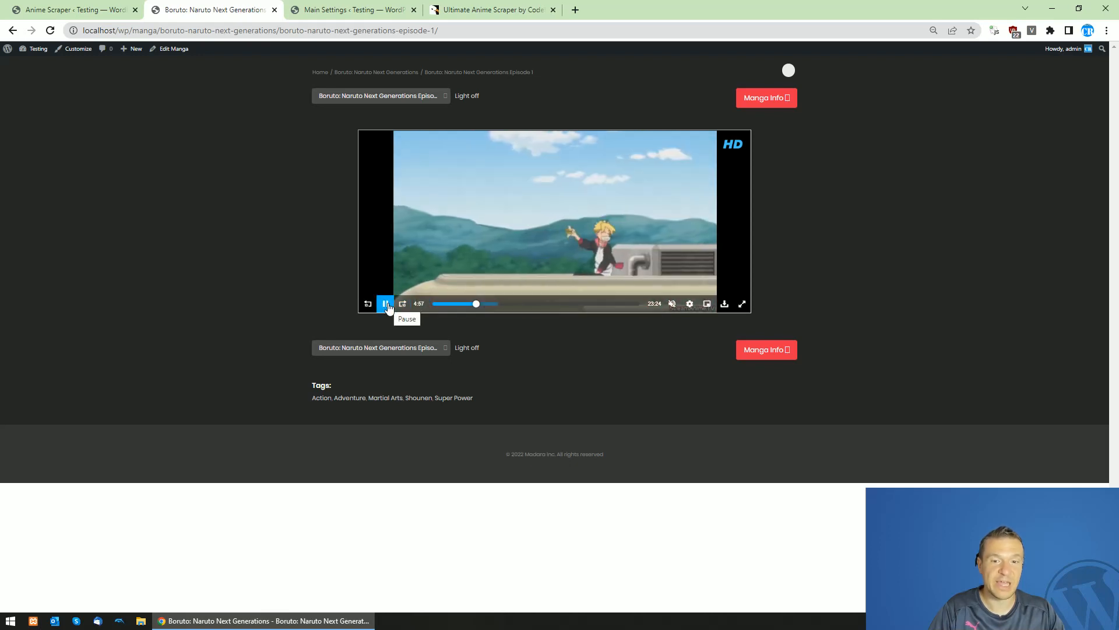
left_click(385, 303)
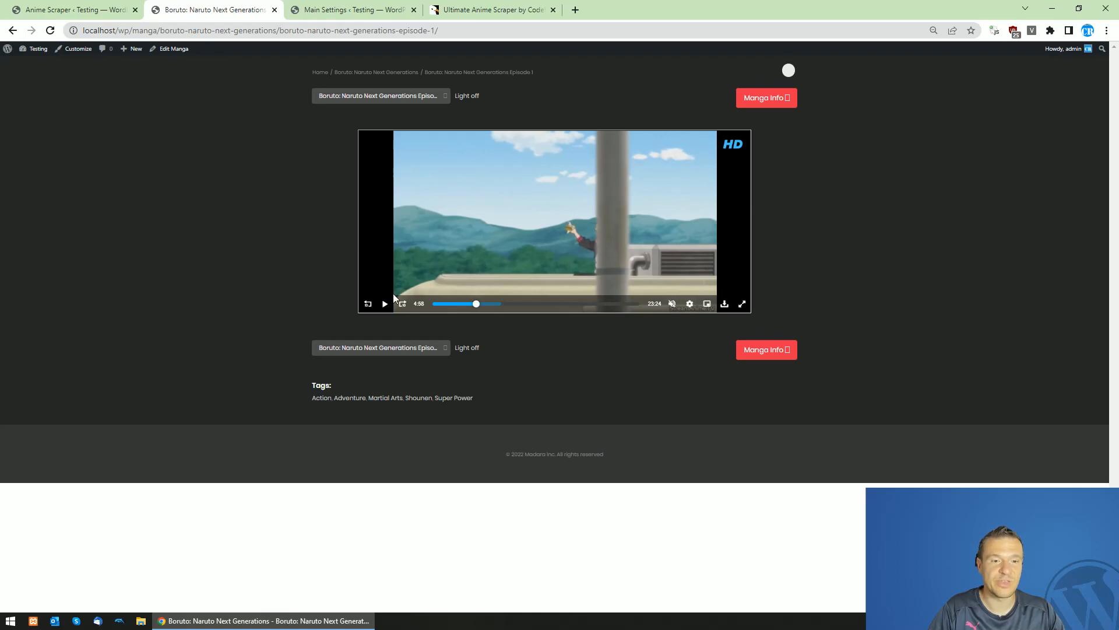
left_click(490, 10)
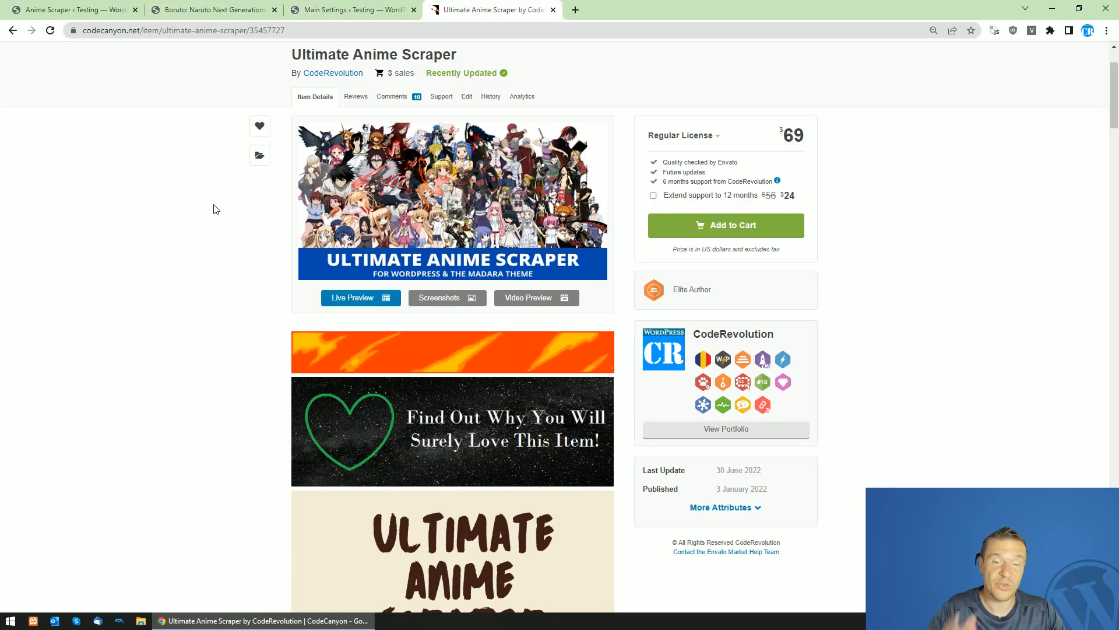